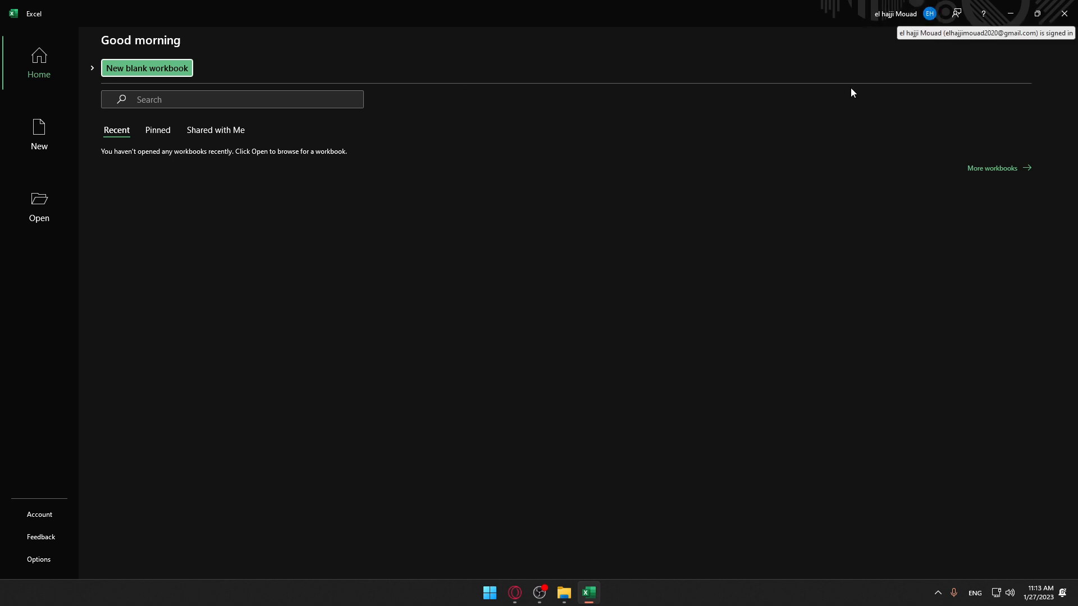
{"action": "mouse_move", "coordinate": [704, 228]}
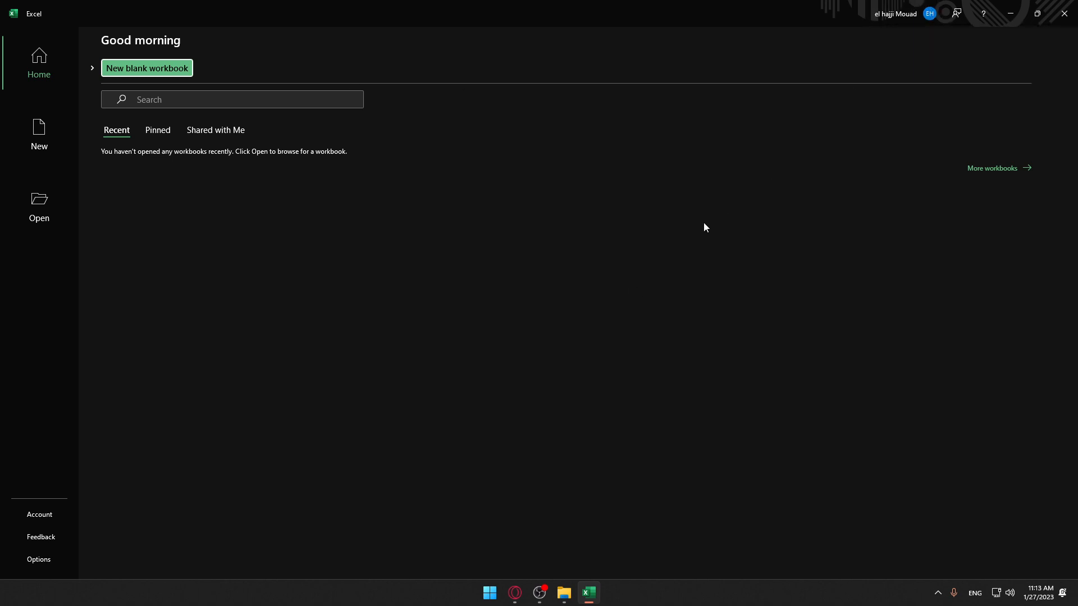
{"action": "mouse_move", "coordinate": [35, 128]}
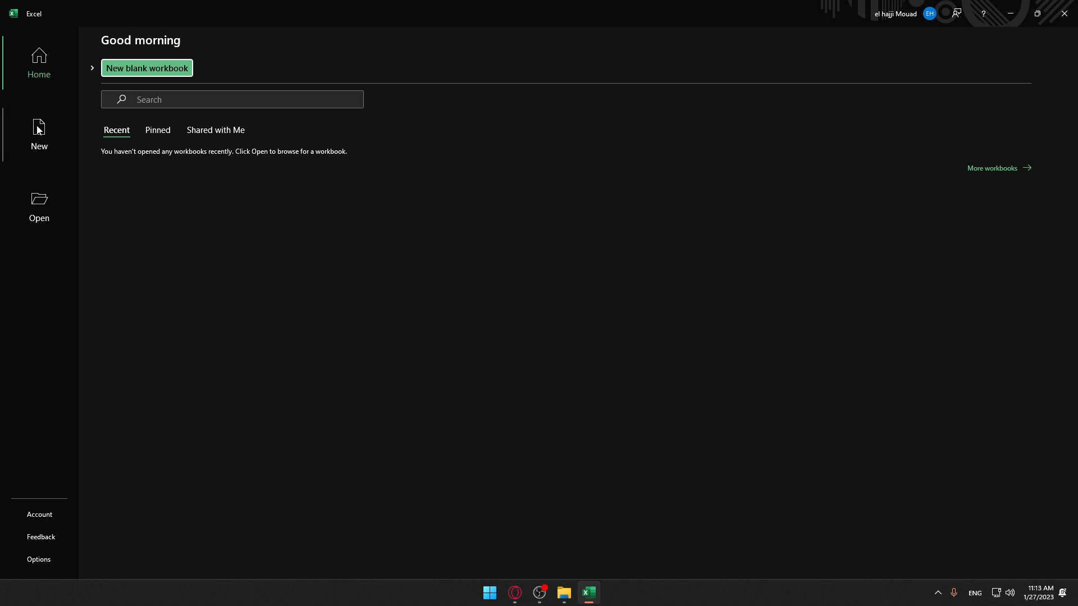
Browse the new-workbook templates, then go to the Open page instead.
{"action": "left_click", "coordinate": [39, 133]}
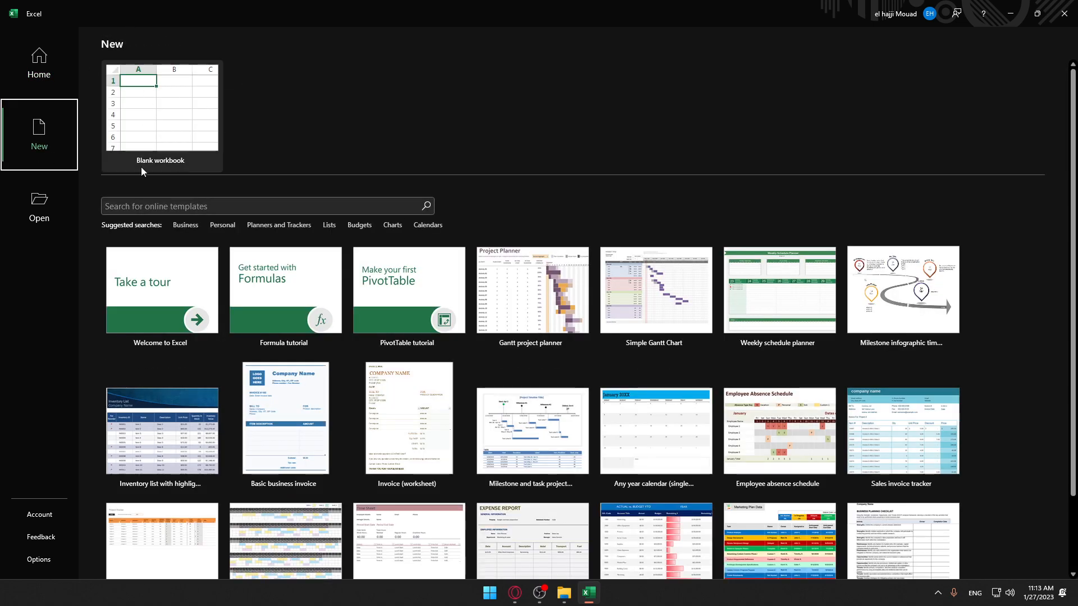
{"action": "scroll", "scroll_direction": "down", "scroll_amount": 3}
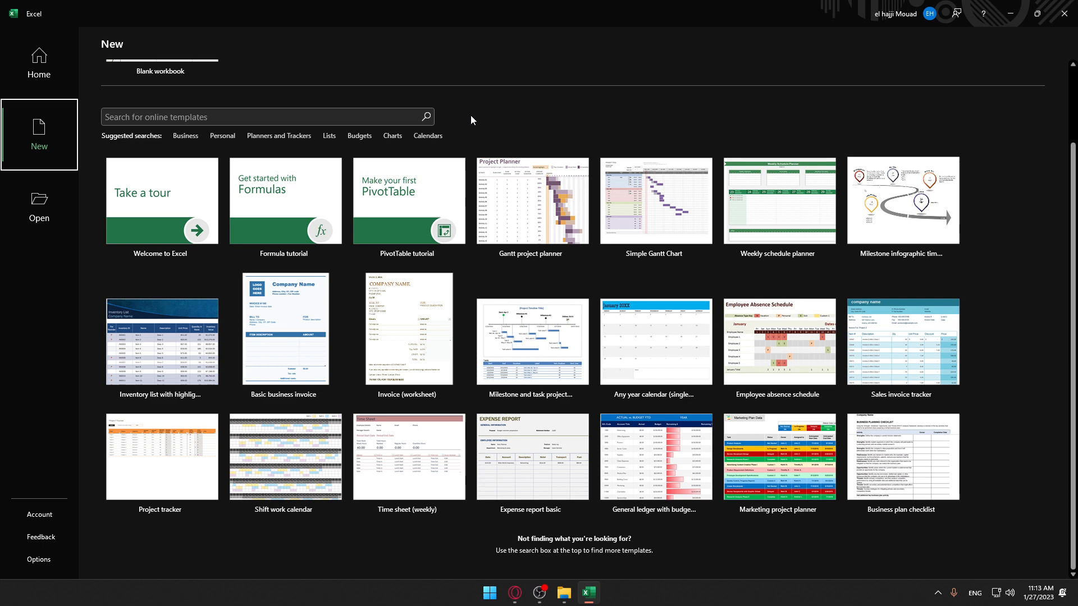
{"action": "left_click", "coordinate": [39, 207]}
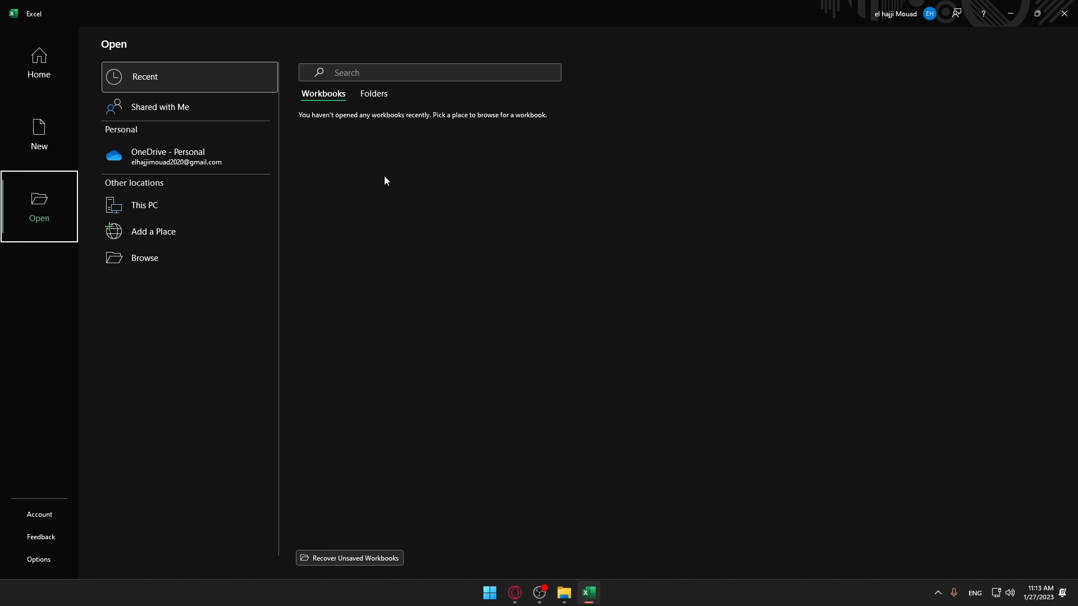
{"action": "mouse_move", "coordinate": [158, 250]}
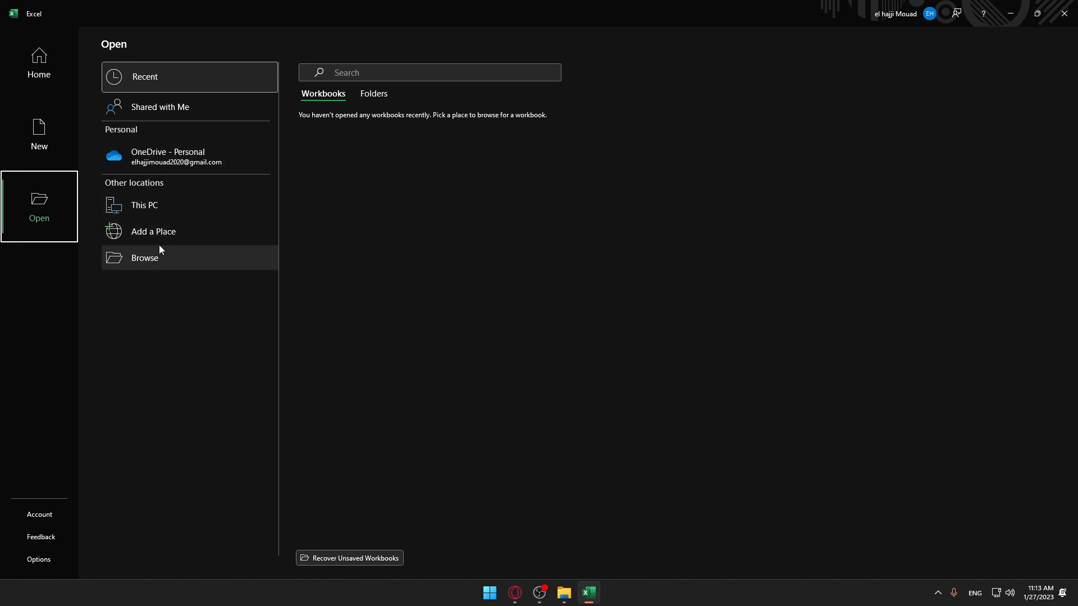
Create a Blank workbook, then select B8, the block from A8 to D17, and E9.
{"action": "left_click", "coordinate": [39, 134]}
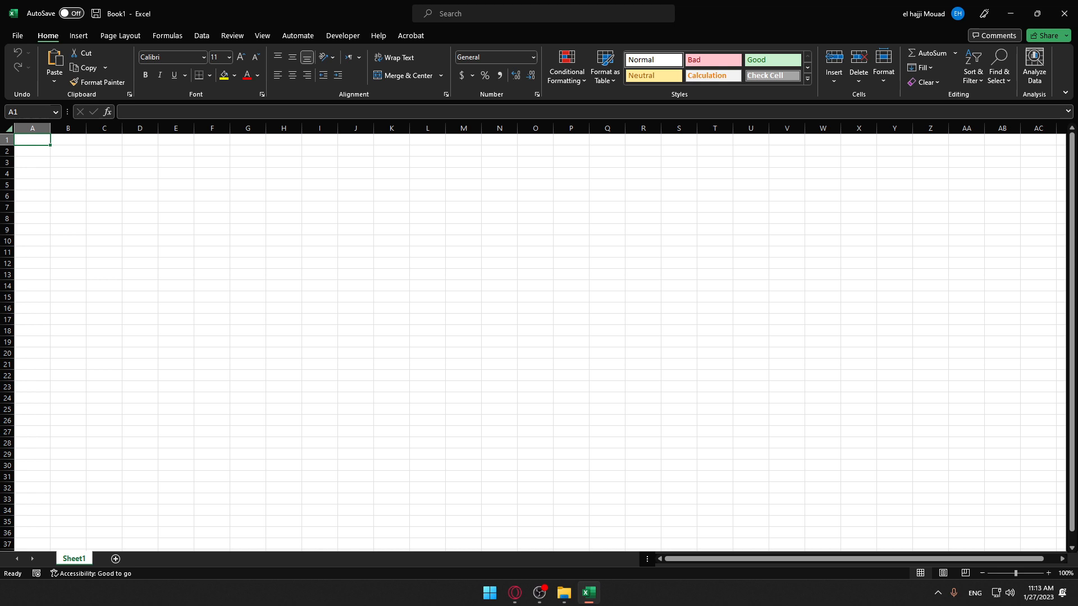
{"action": "left_click", "coordinate": [68, 218]}
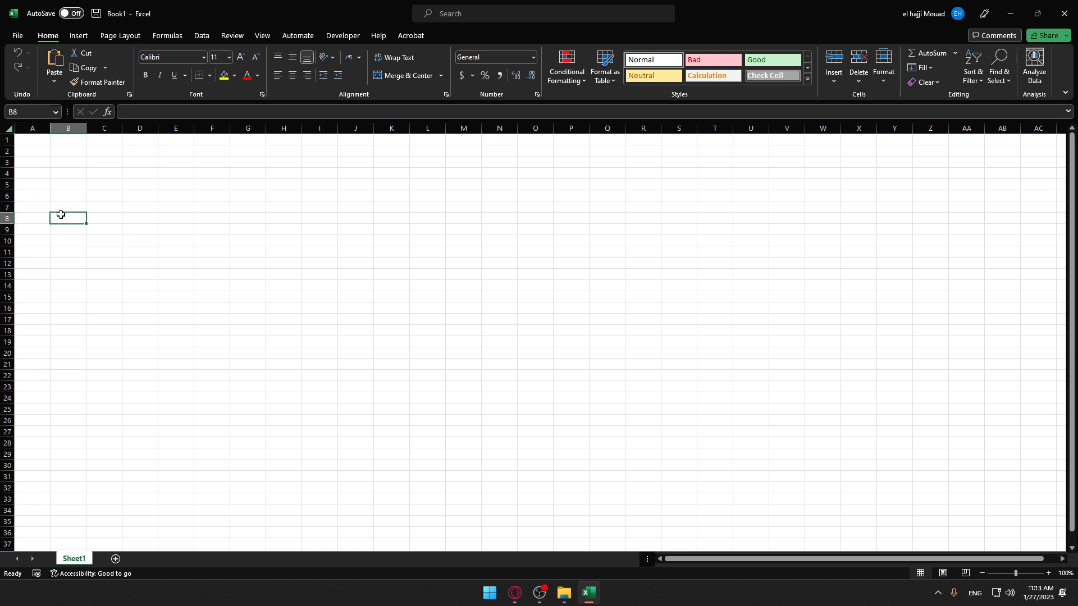
{"action": "left_click", "coordinate": [7, 219]}
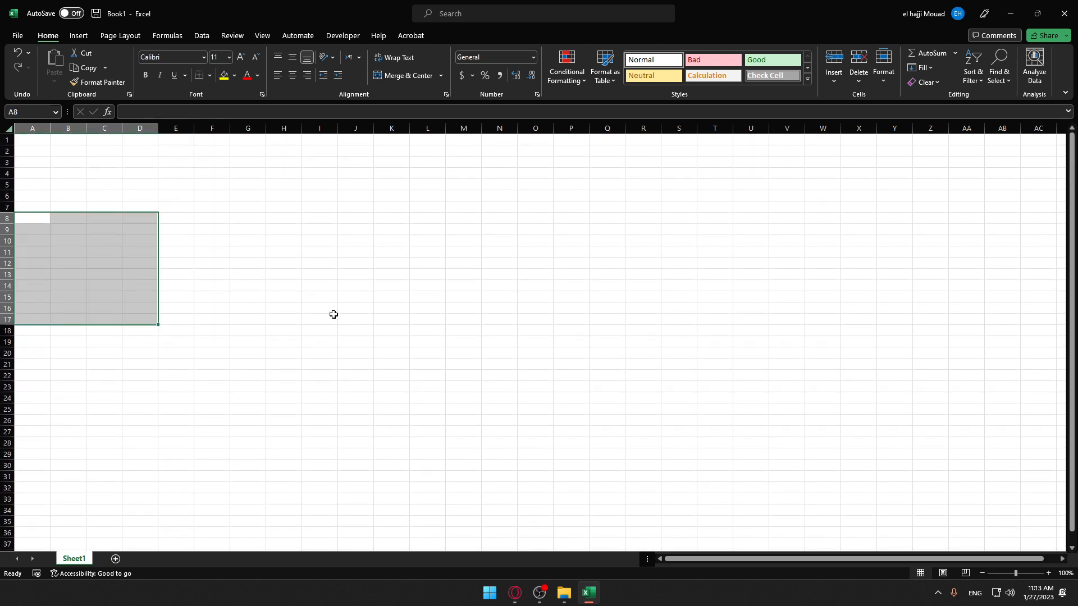
{"action": "left_click", "coordinate": [175, 229]}
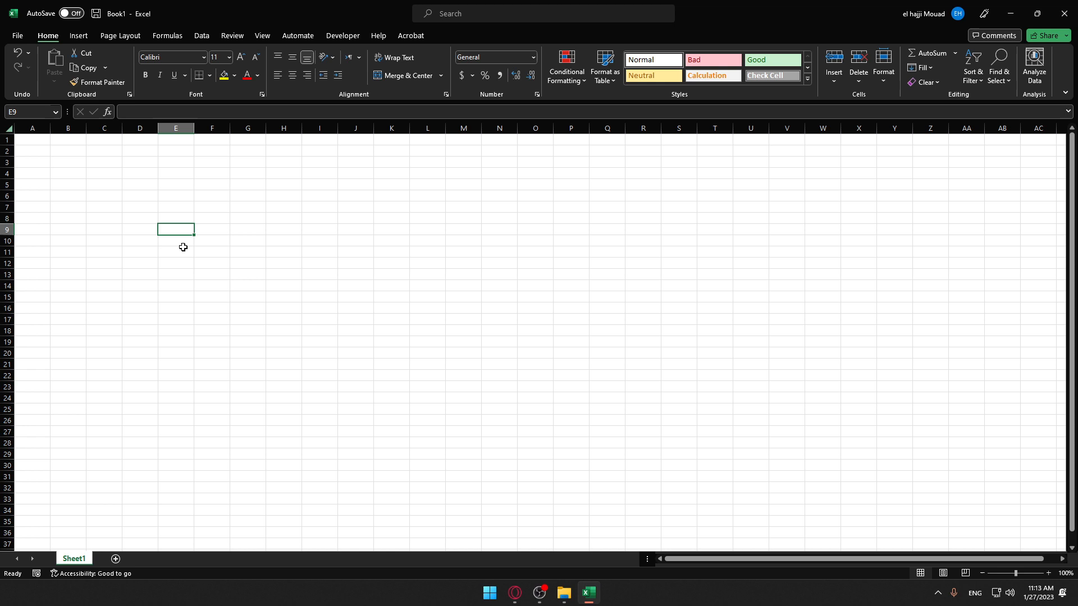
{"action": "mouse_move", "coordinate": [248, 231]}
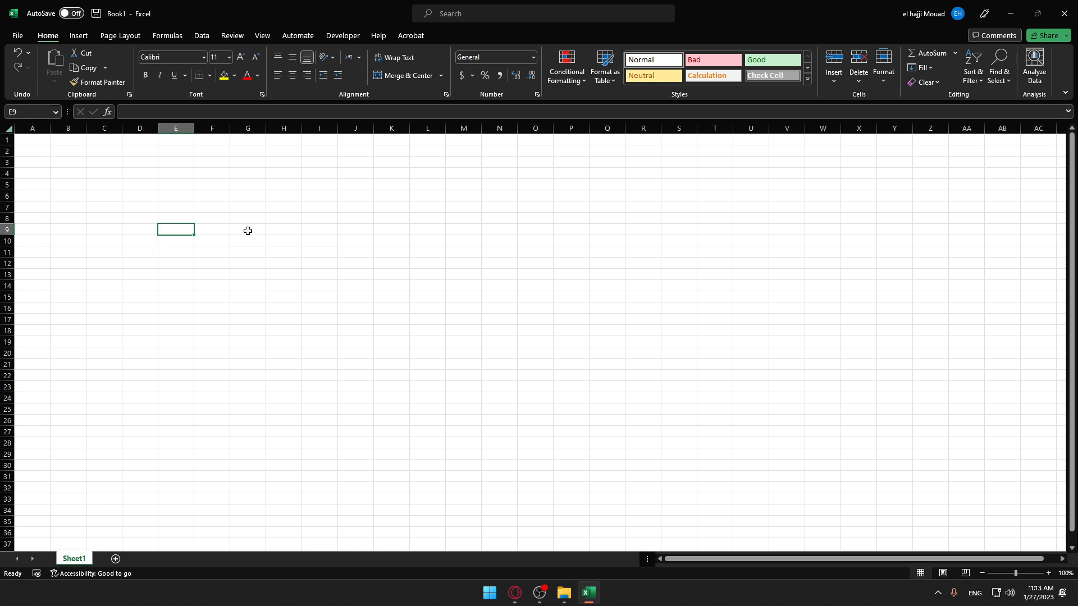
Select cell G9 and extend the selection down to row 1048576.
{"action": "left_click", "coordinate": [247, 229]}
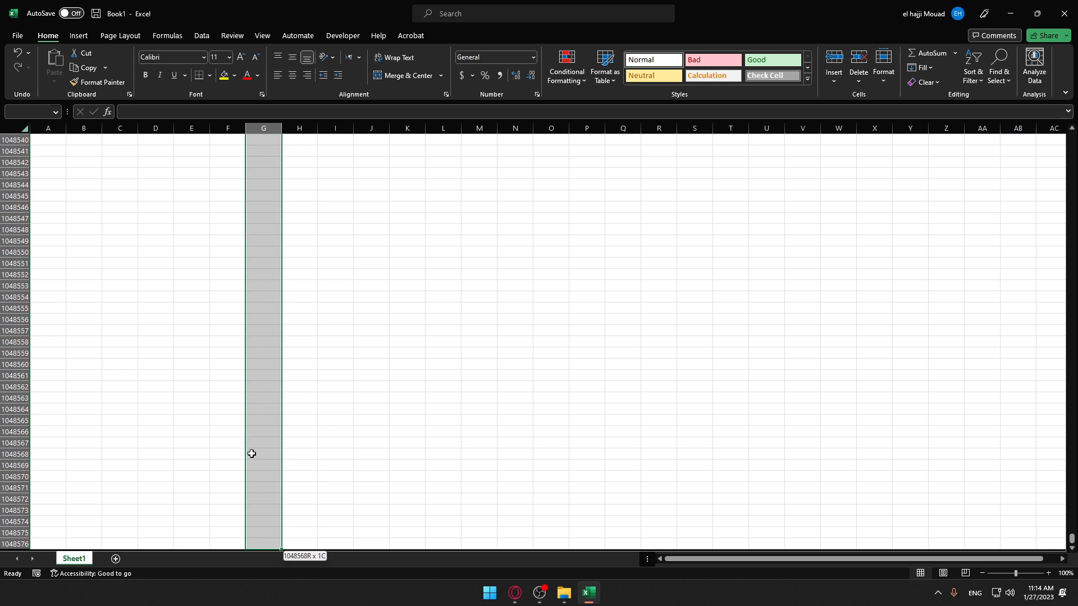
{"action": "mouse_move", "coordinate": [263, 256]}
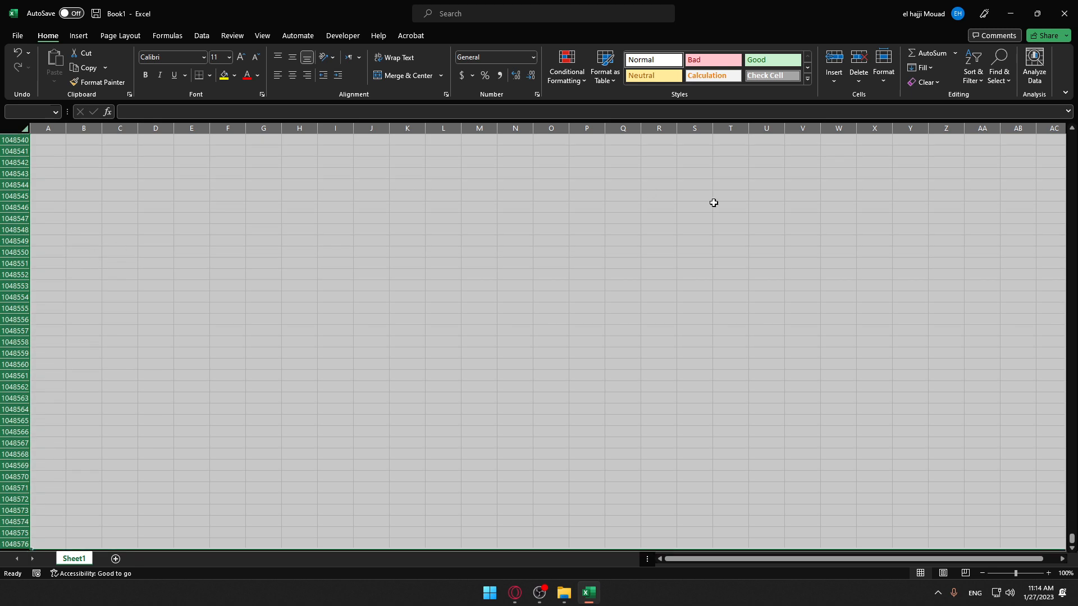
{"action": "mouse_move", "coordinate": [638, 213]}
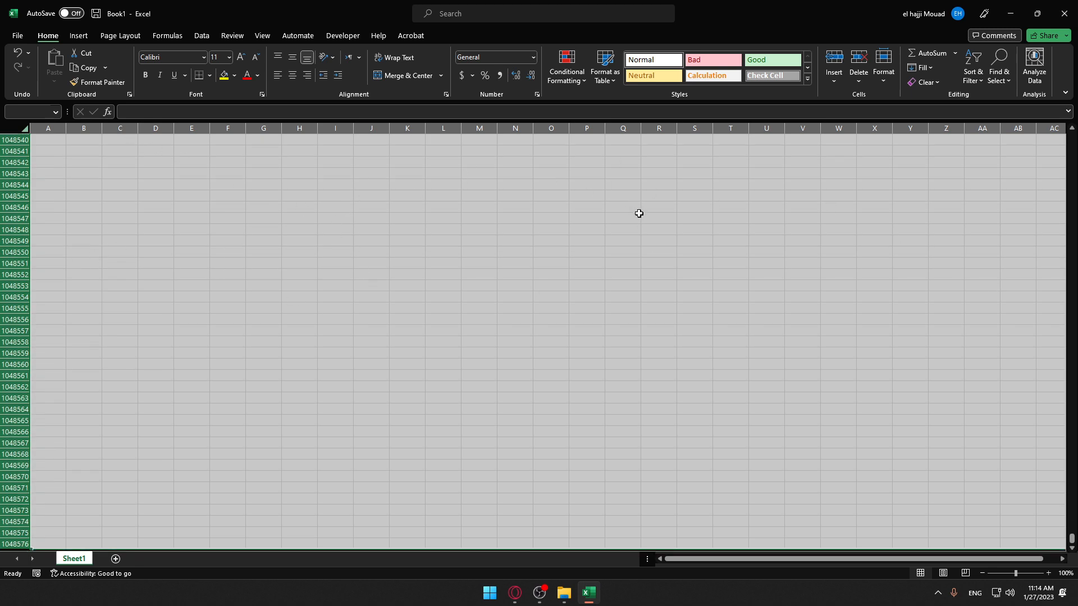
{"action": "mouse_move", "coordinate": [638, 150]}
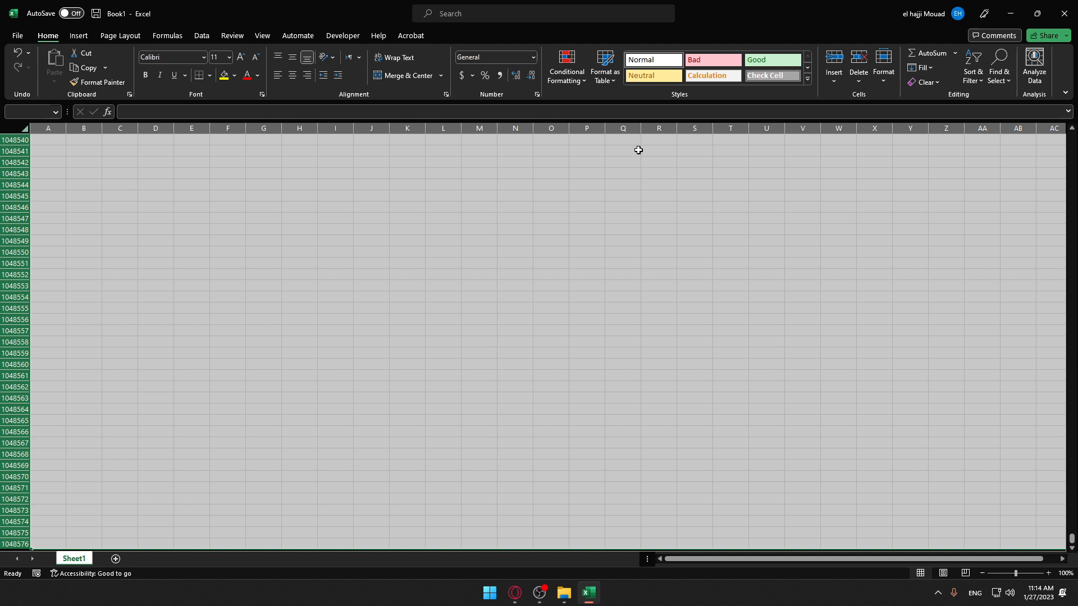
{"action": "mouse_move", "coordinate": [431, 352]}
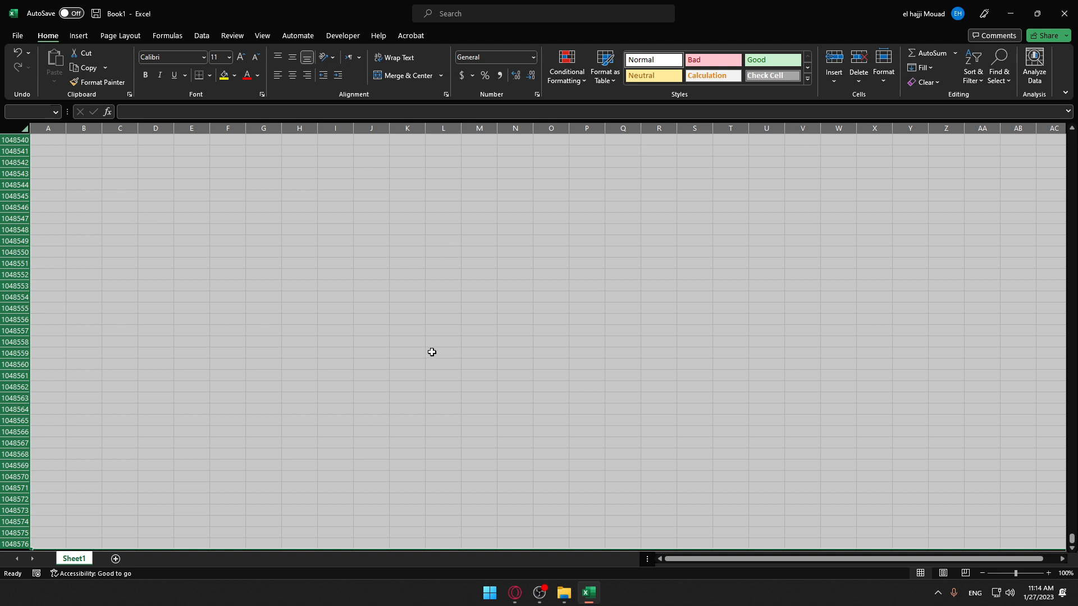
{"action": "mouse_move", "coordinate": [432, 348]}
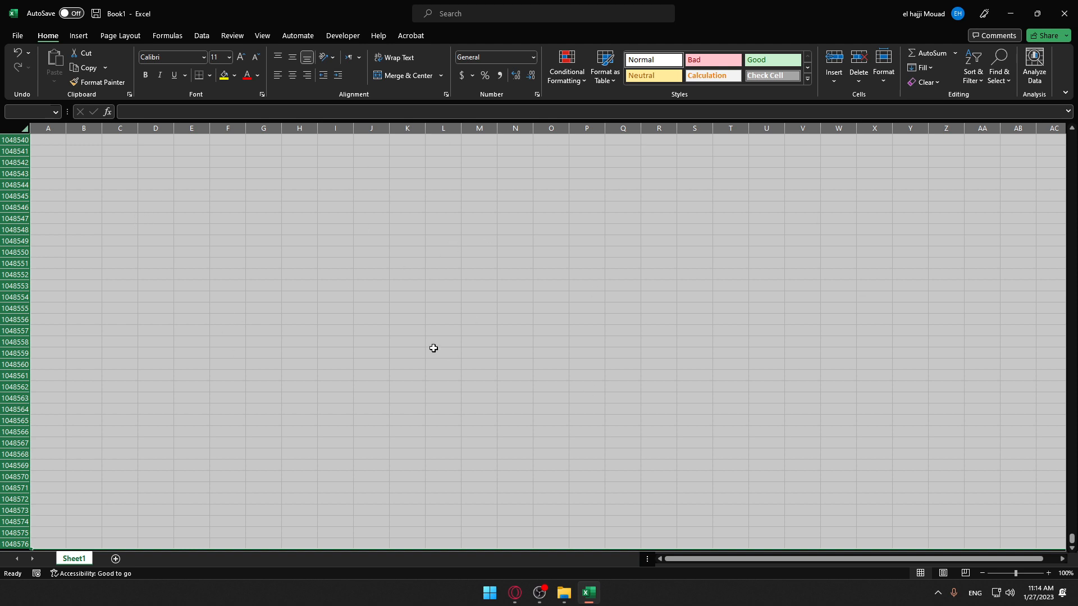